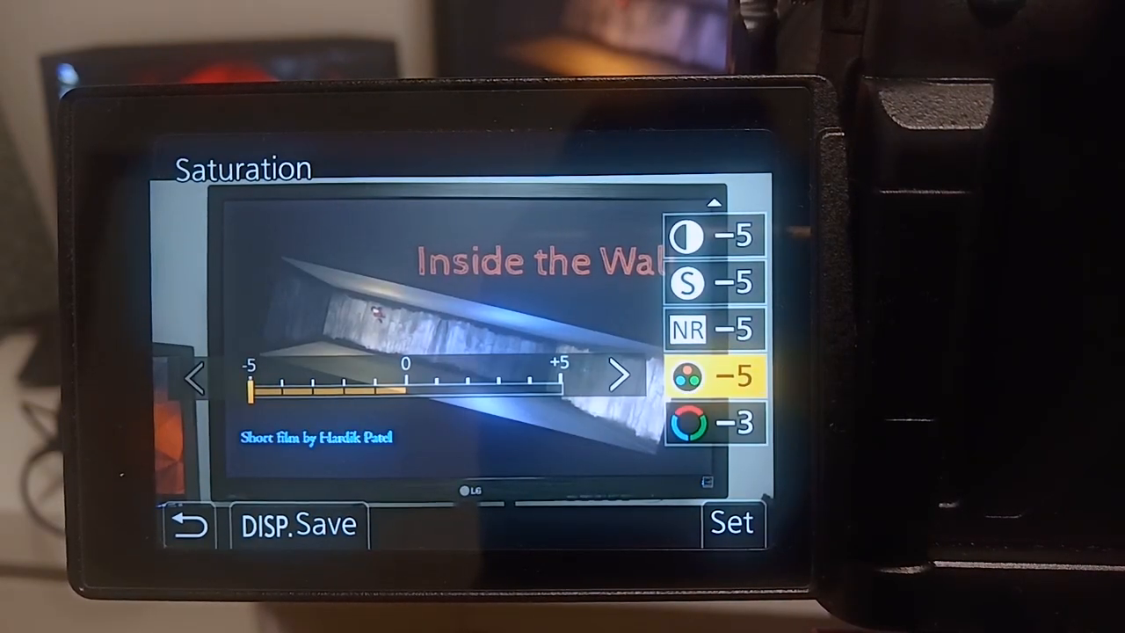
Confirm the CNED photo style: contrast, sharpness, NR, saturation at -5, hue -3.
{"action": "left_click", "coordinate": [688, 284]}
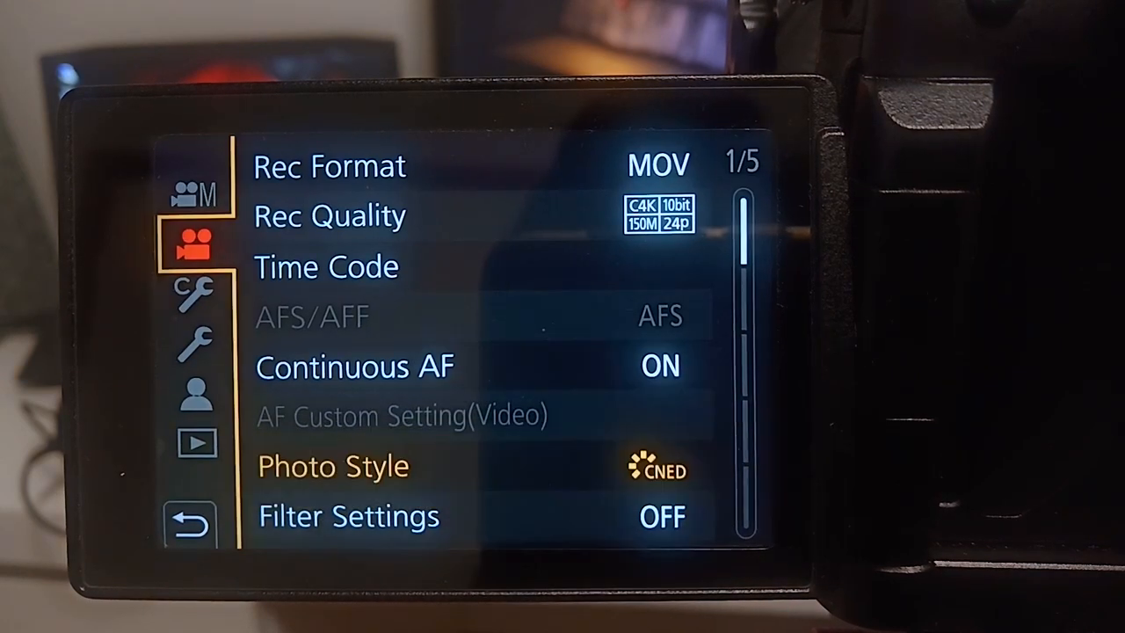
Save the current settings, including the CNED style, to slot C1 in Cust.Set Mem., overwriting it.
{"action": "left_click", "coordinate": [196, 341]}
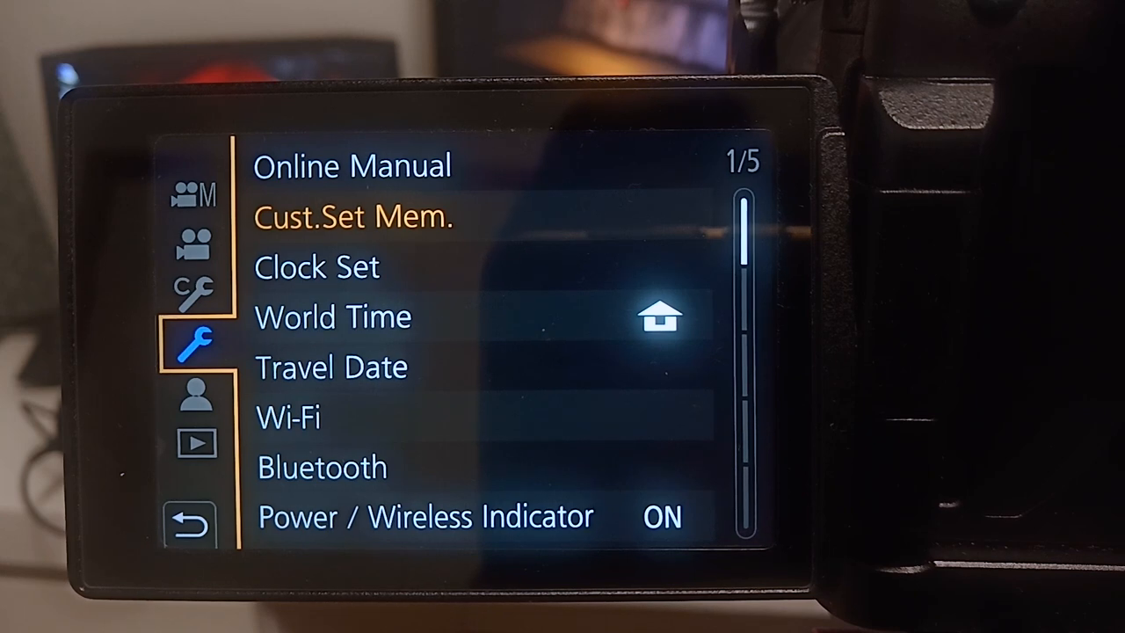
{"action": "left_click", "coordinate": [354, 217]}
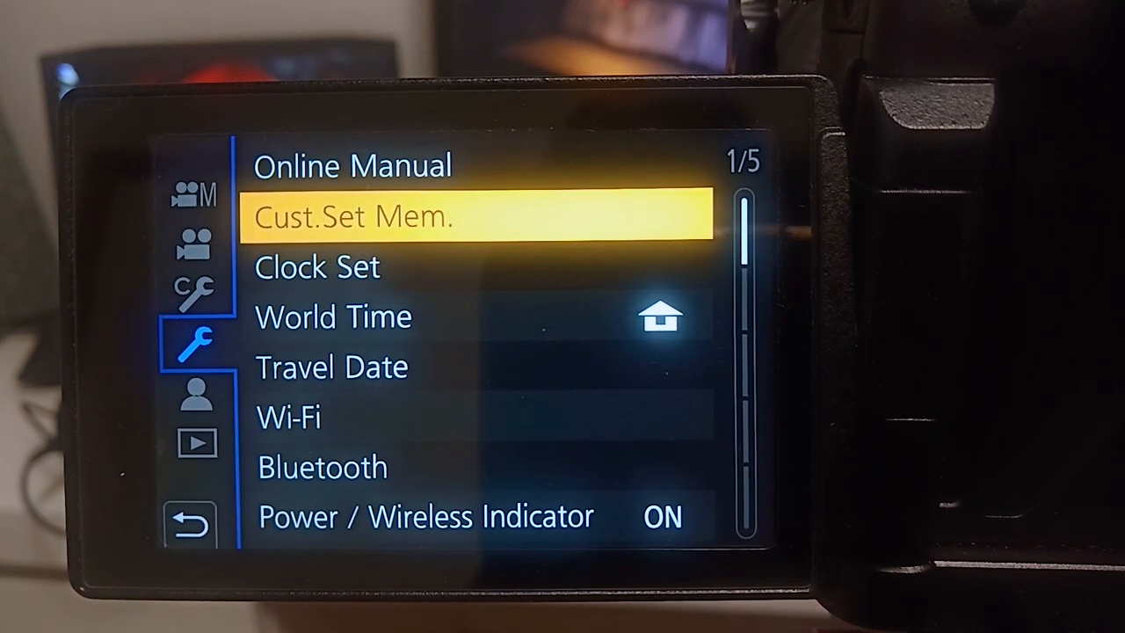
{"action": "left_click", "coordinate": [351, 216]}
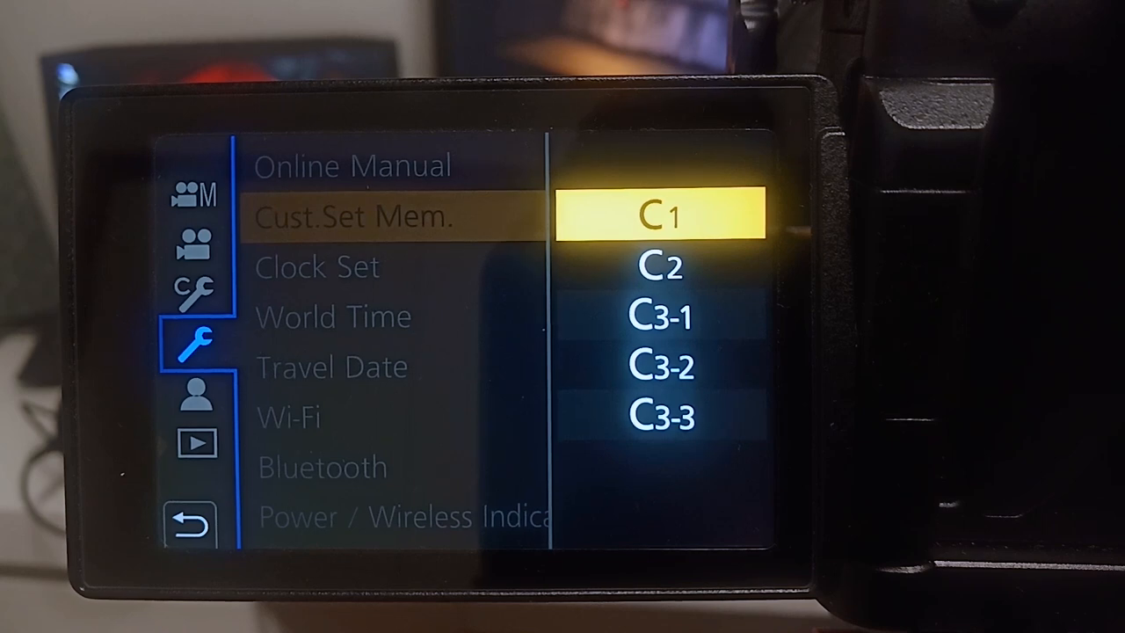
{"action": "left_click", "coordinate": [662, 215]}
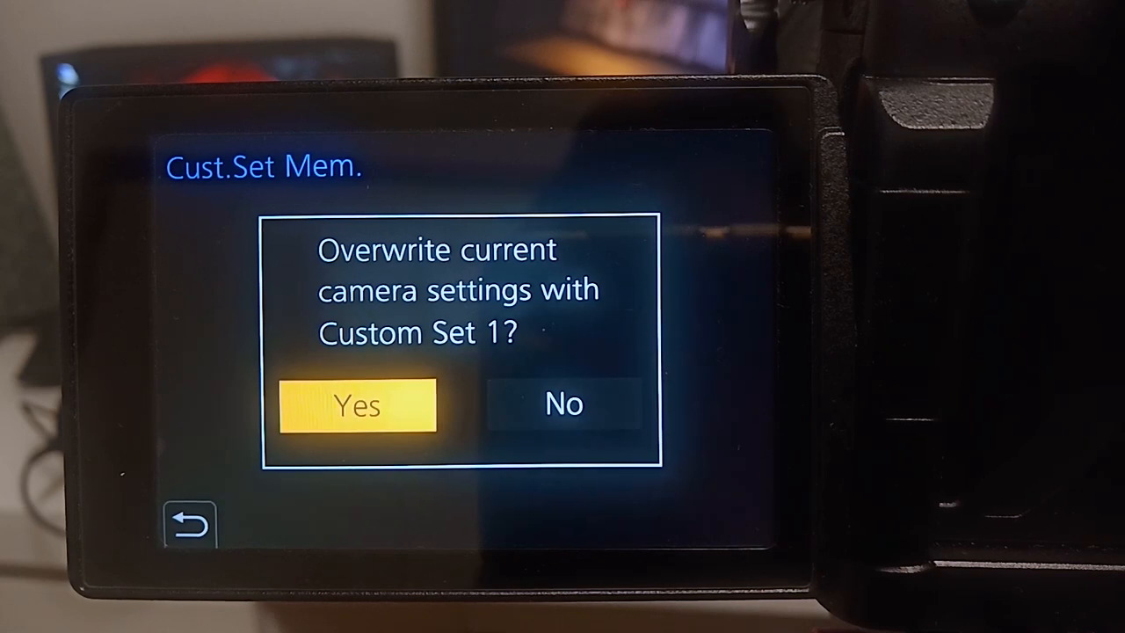
{"action": "left_click", "coordinate": [356, 405]}
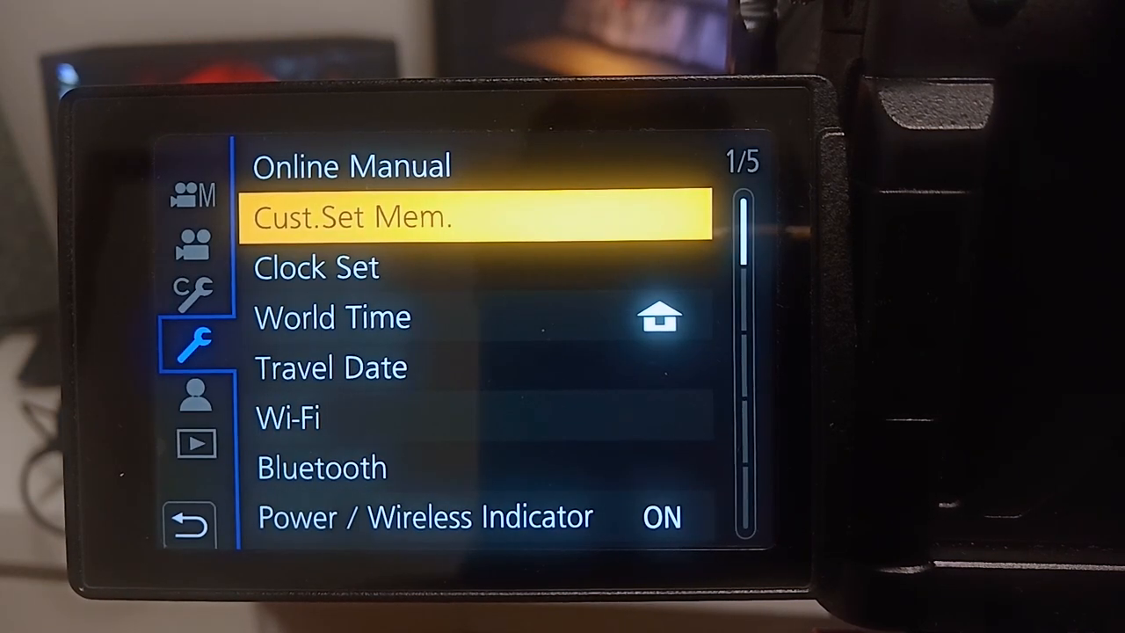
Enable Variable Frame Rate in Creative Video at 48fps for a 50% slow effect.
{"action": "left_click", "coordinate": [196, 240]}
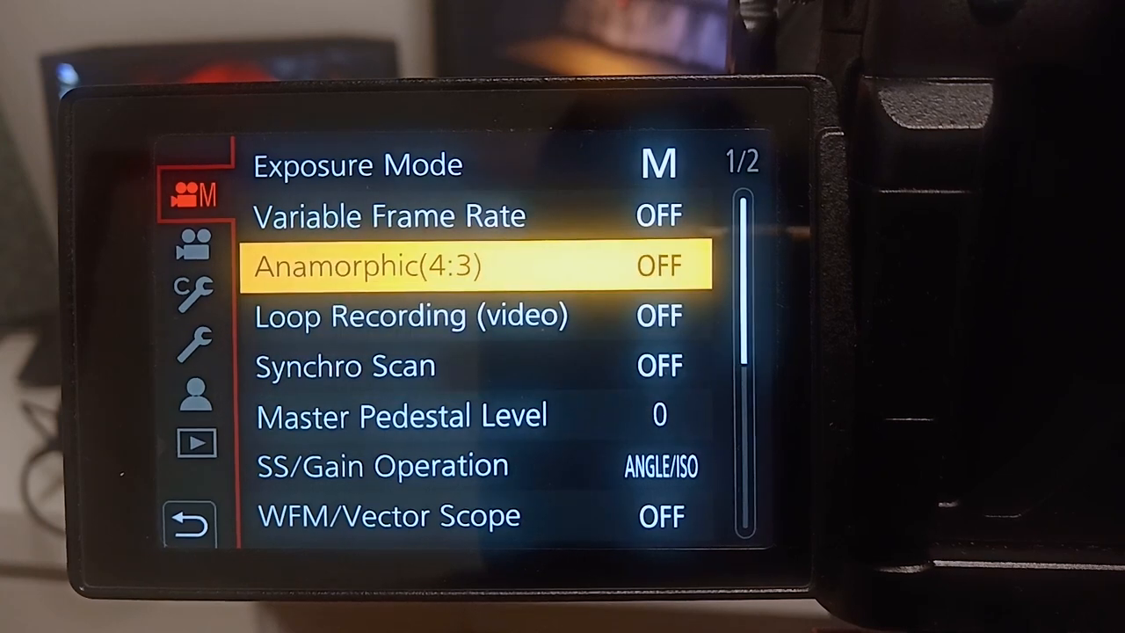
{"action": "key", "text": "Up"}
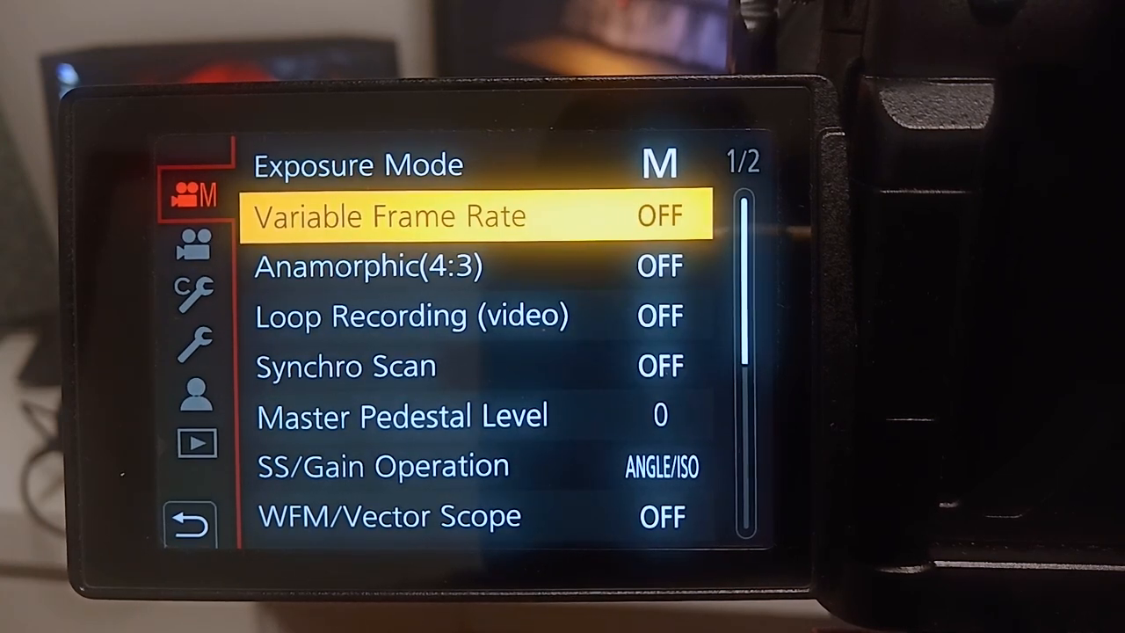
{"action": "left_click", "coordinate": [387, 217]}
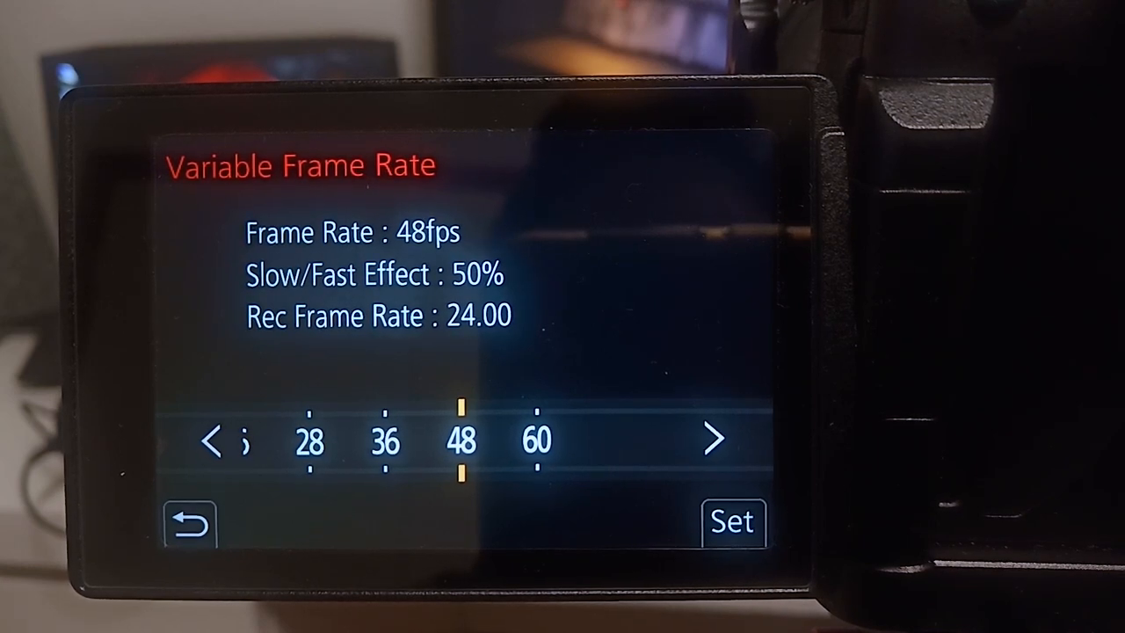
{"action": "left_click", "coordinate": [732, 521]}
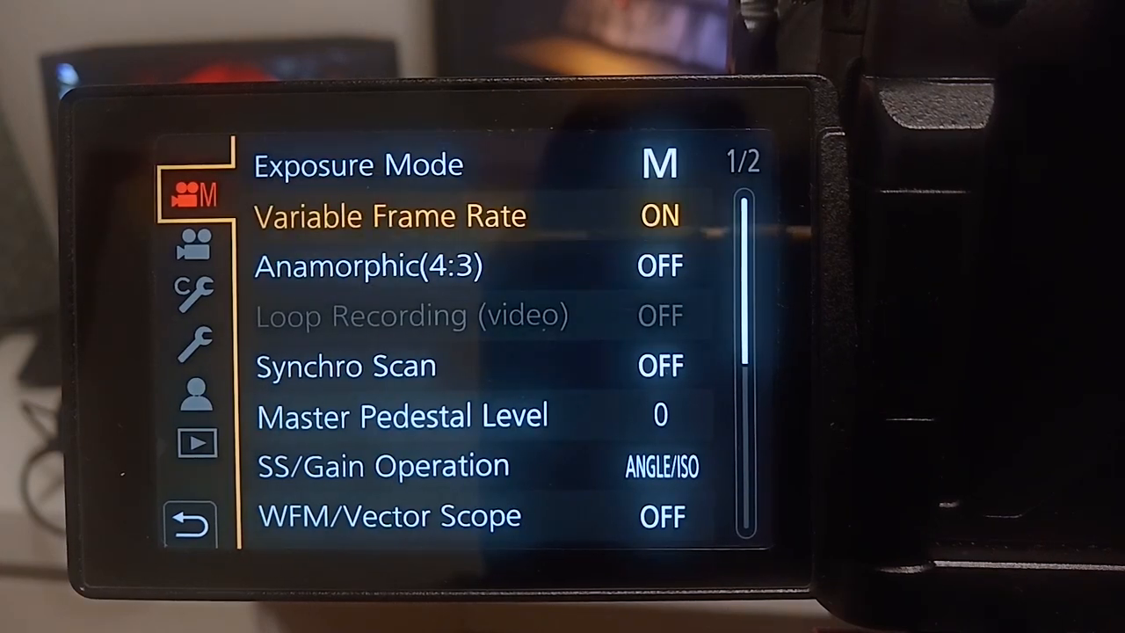
{"action": "left_click", "coordinate": [197, 288]}
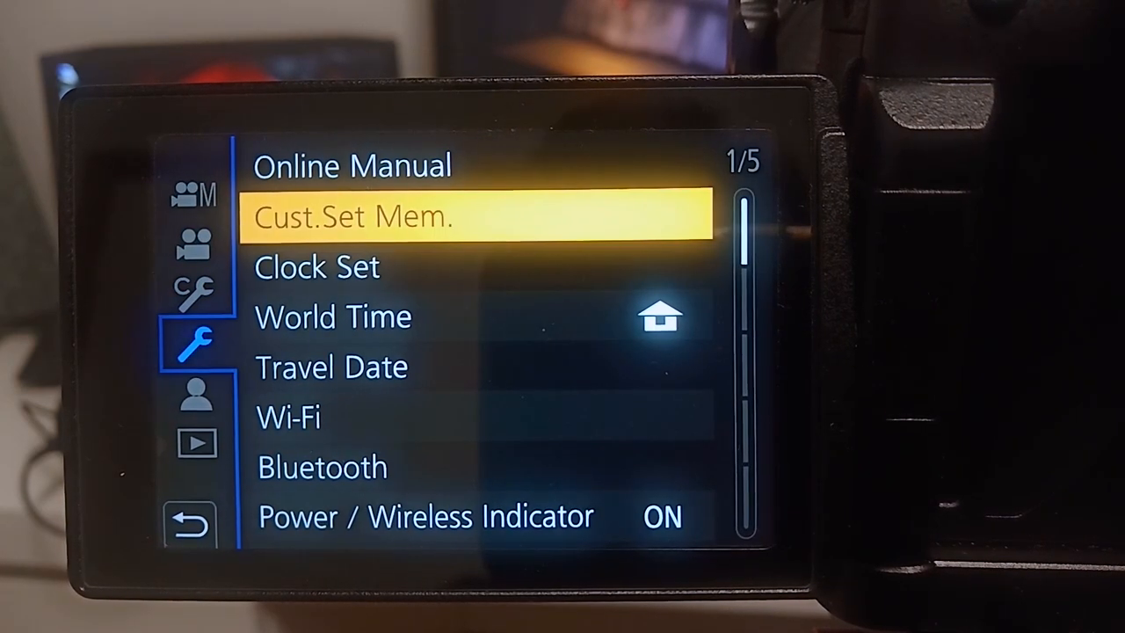
Open the Cust.Set Mem. slot list and move down to C2.
{"action": "left_click", "coordinate": [356, 217]}
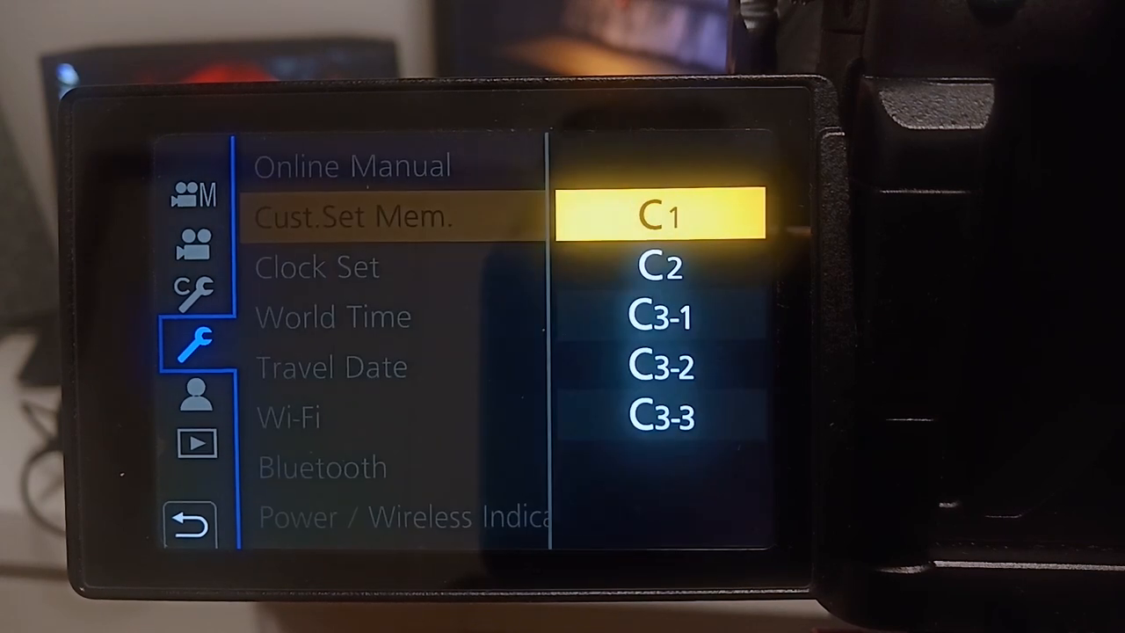
{"action": "key", "text": "Down"}
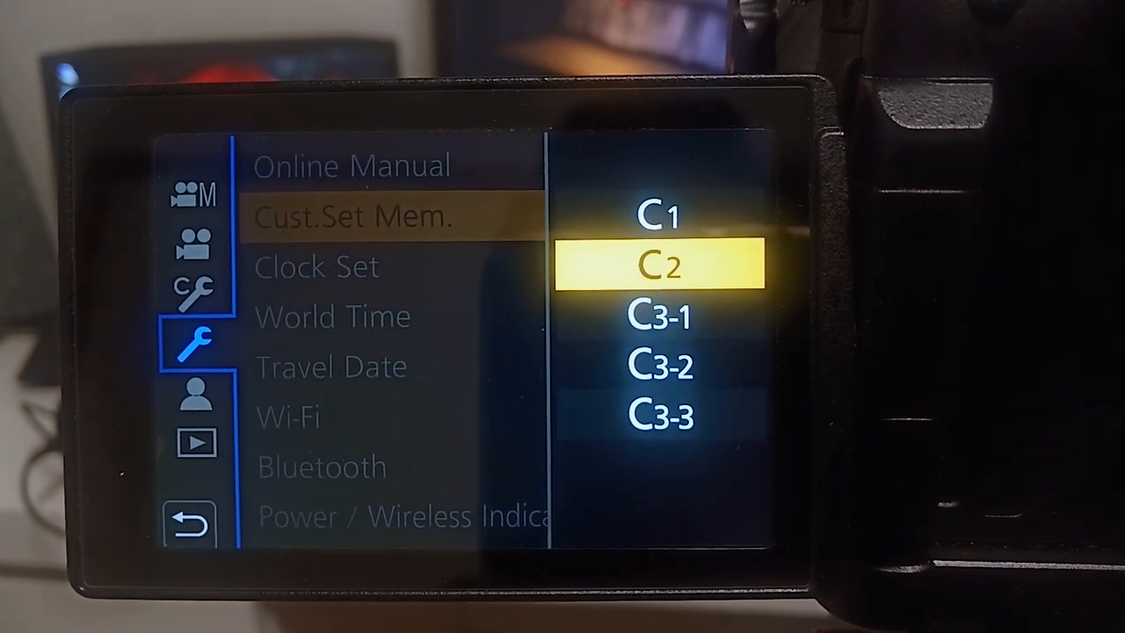